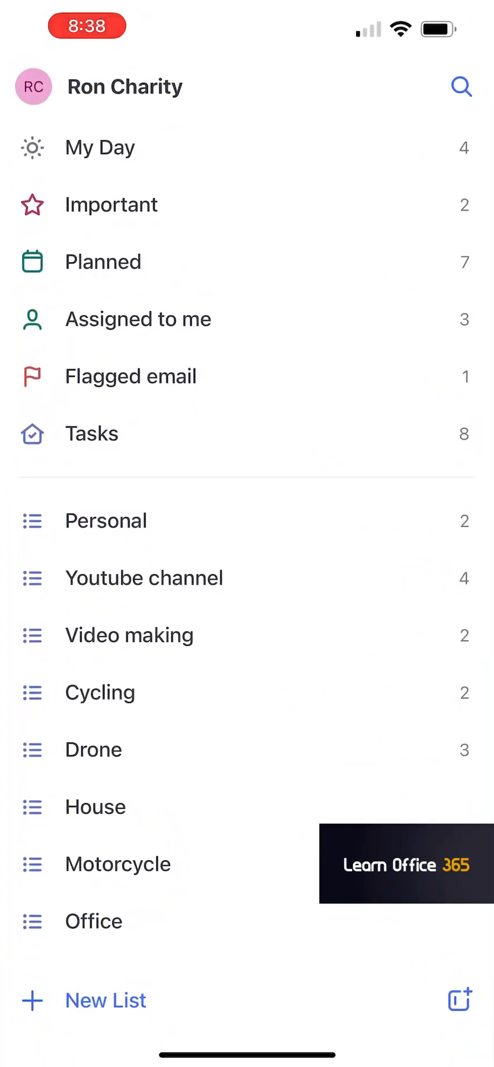
# Review the account settings and close them again.
pyautogui.click(33, 87)
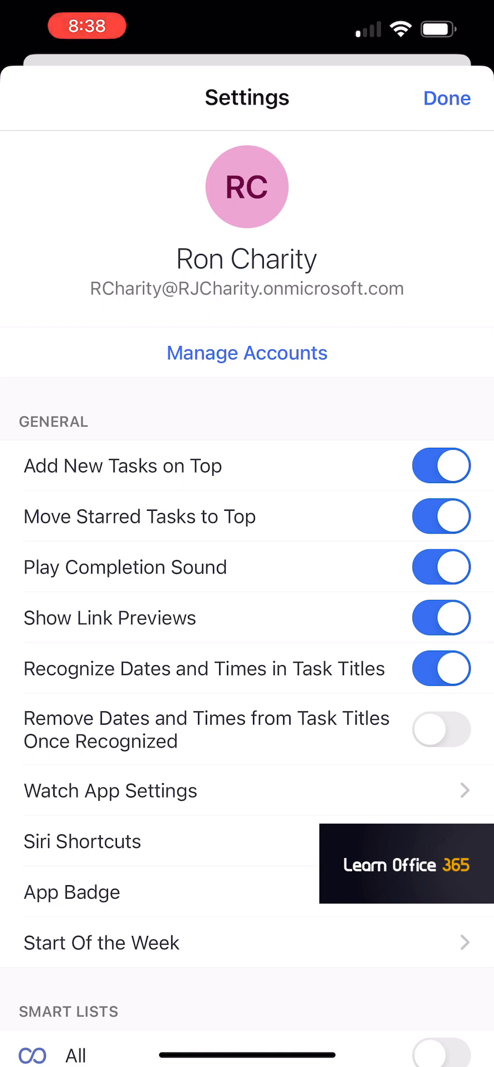
pyautogui.click(447, 97)
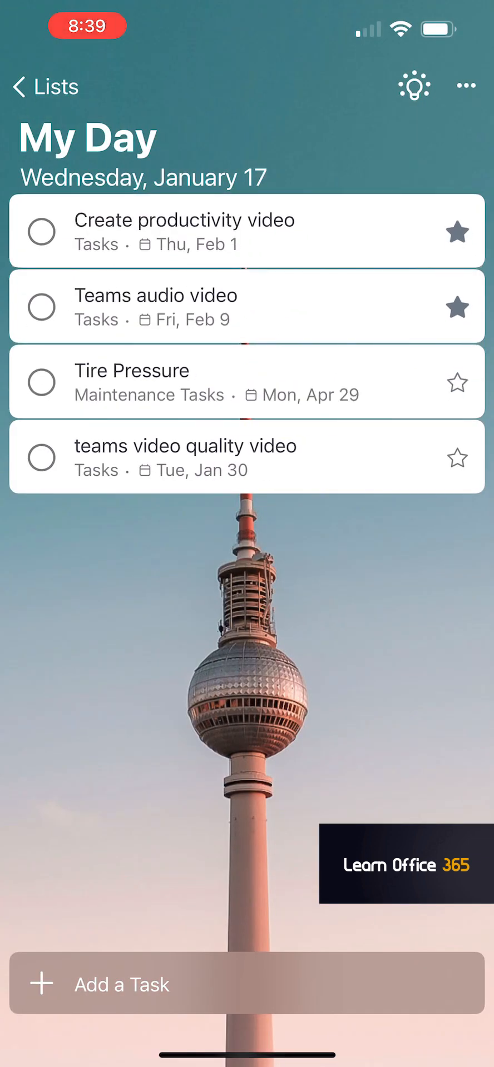
# Add the steps Research, Script, Title and thumb and Record to Create productivity video.
pyautogui.click(184, 231)
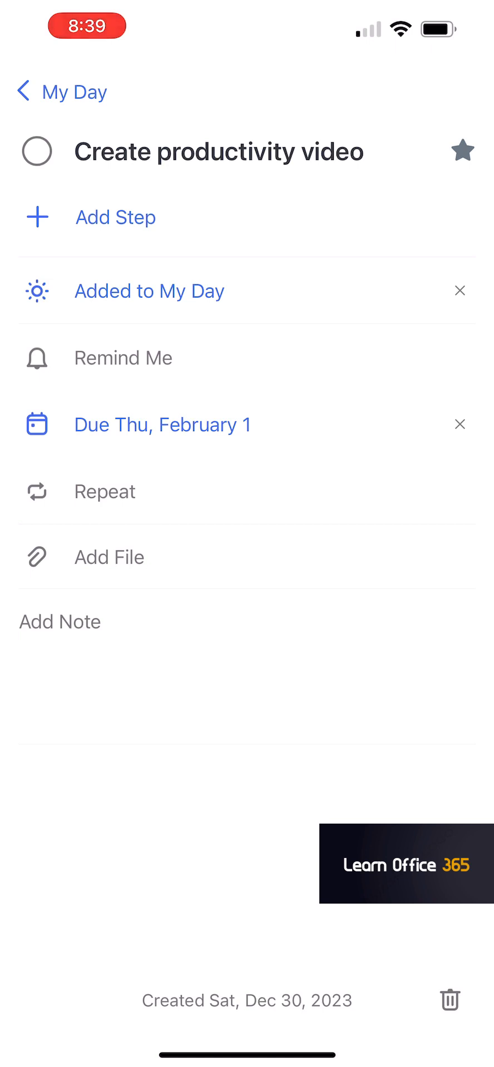
pyautogui.click(116, 217)
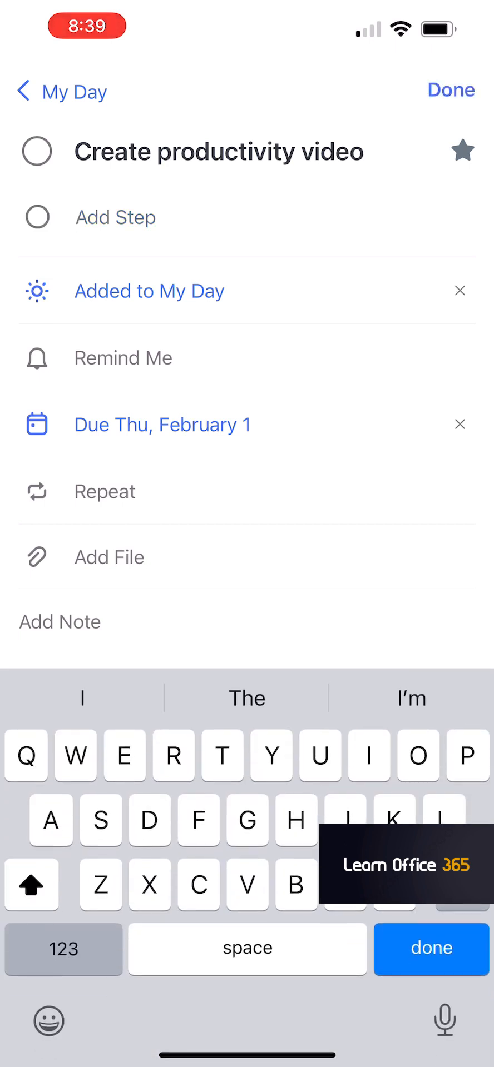
pyautogui.write('Research')
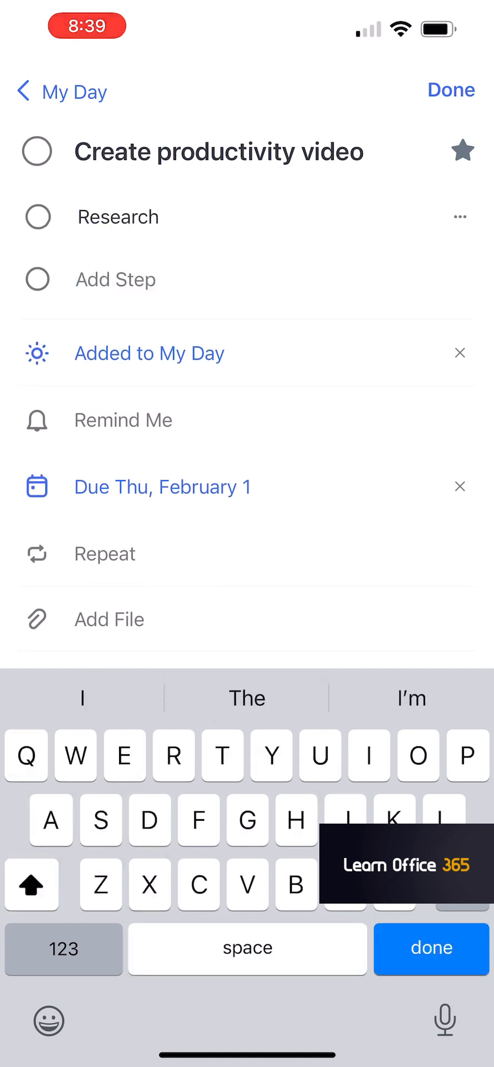
pyautogui.write('Script')
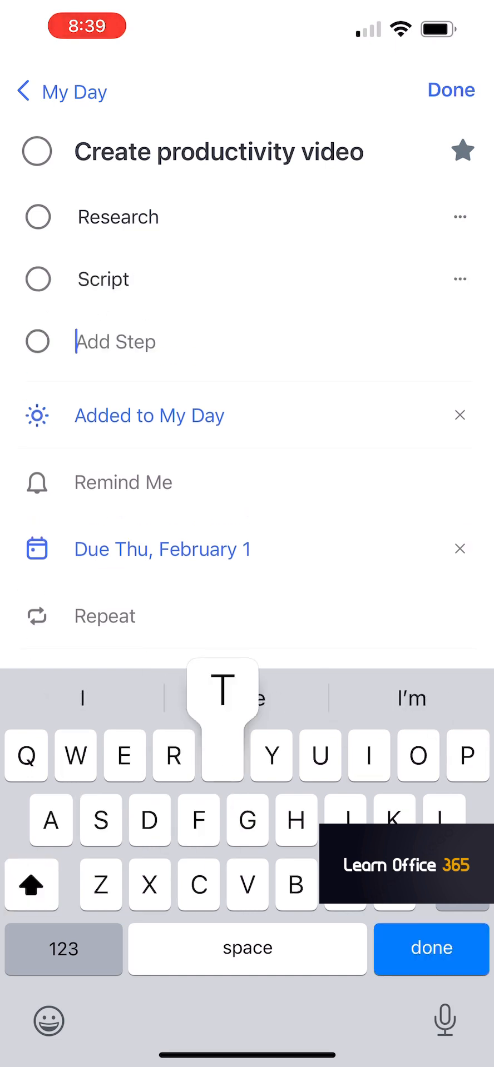
pyautogui.write('Title and thumb')
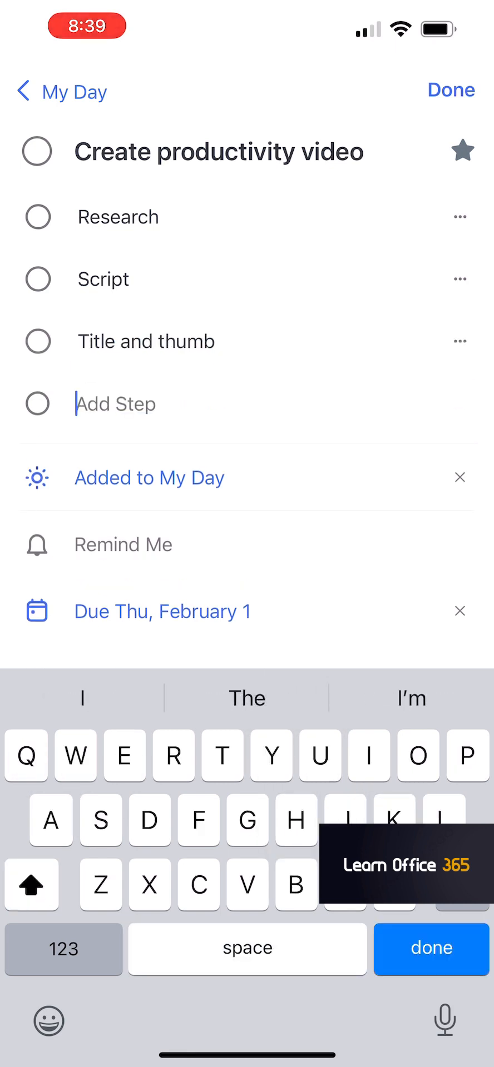
pyautogui.write('Record')
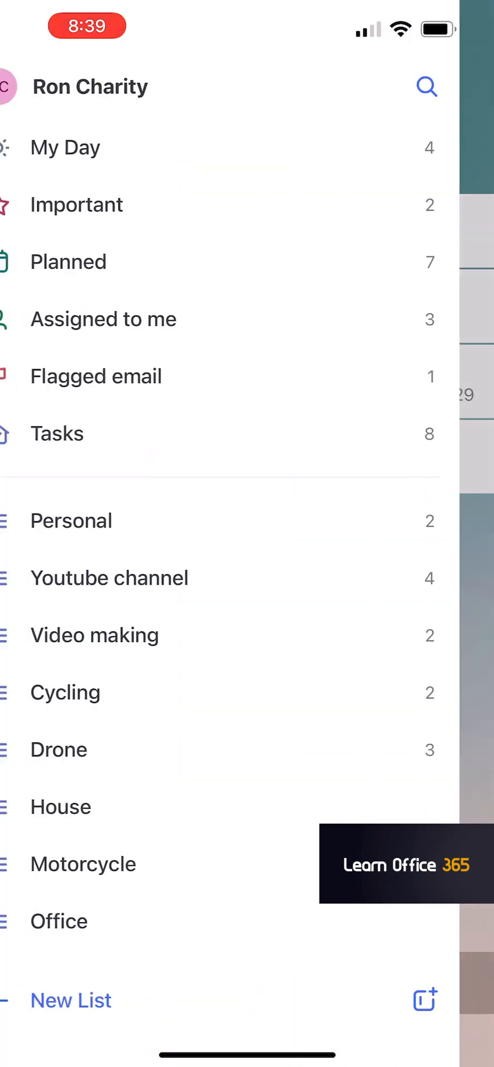
# Complete the teams video quality video task from the Planned list.
pyautogui.click(75, 204)
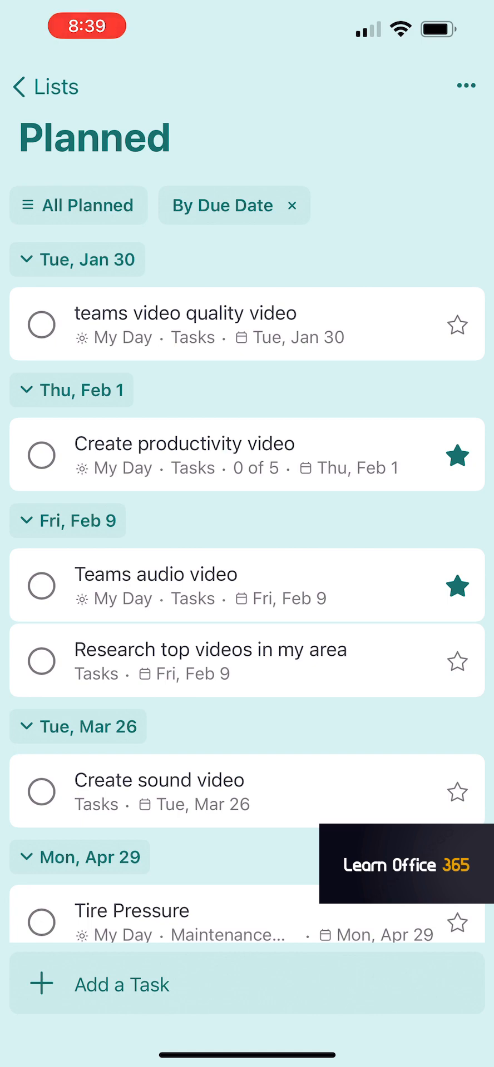
pyautogui.click(184, 312)
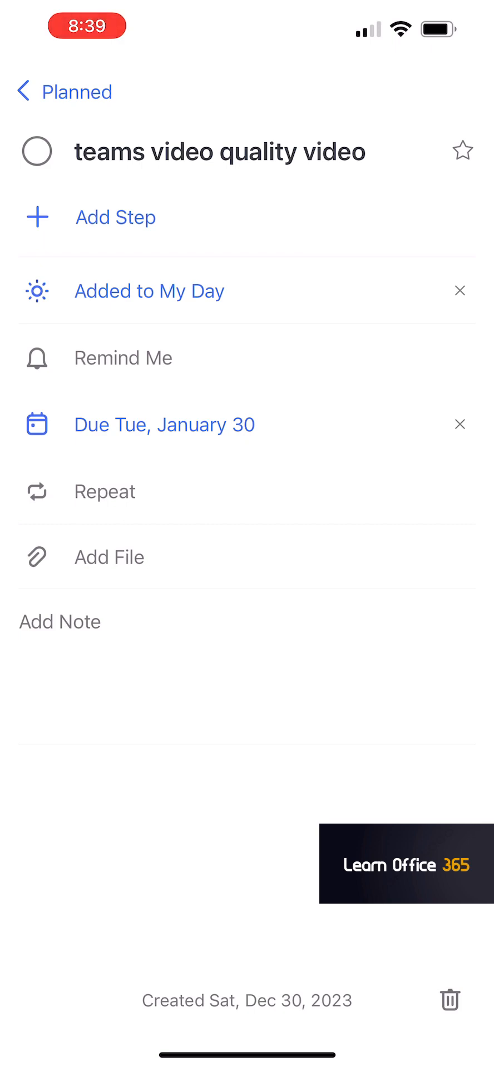
pyautogui.click(37, 150)
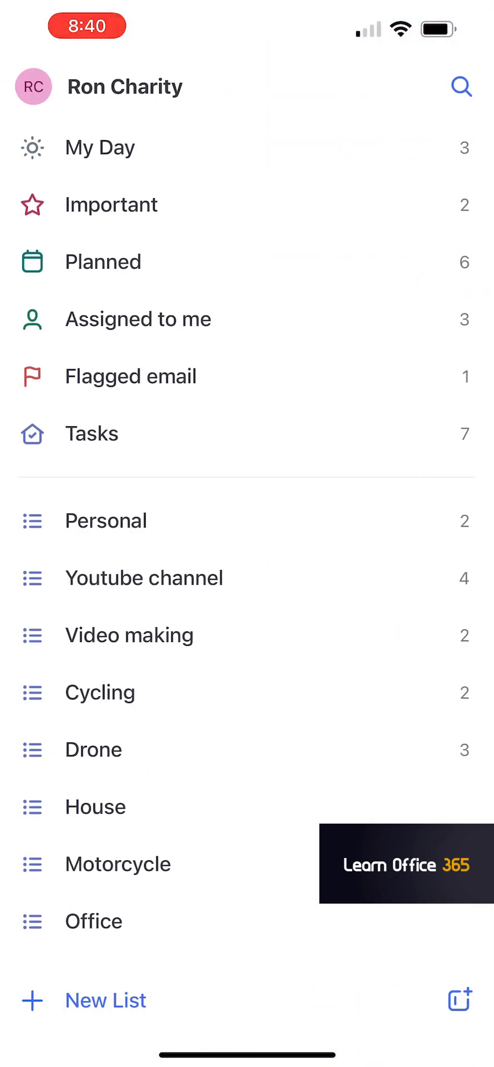
pyautogui.click(139, 319)
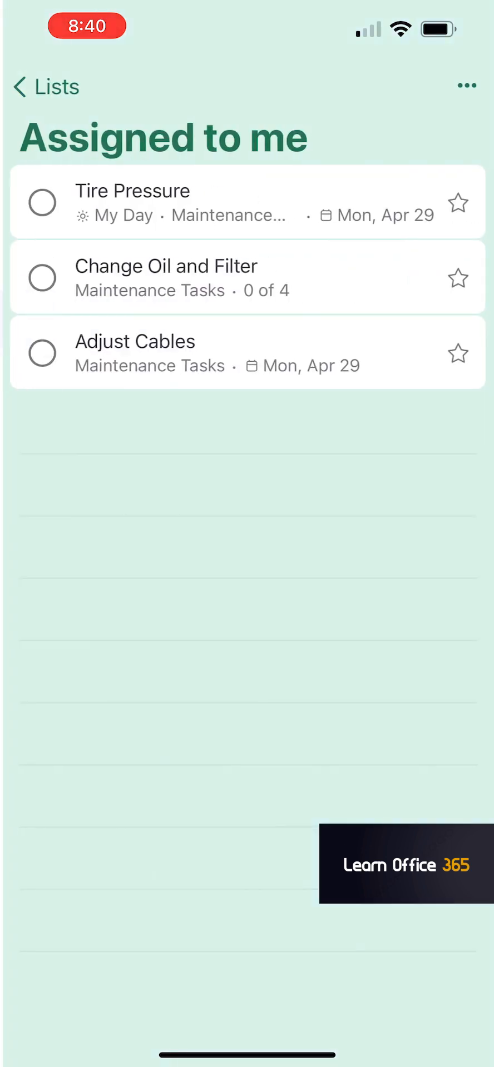
pyautogui.click(132, 190)
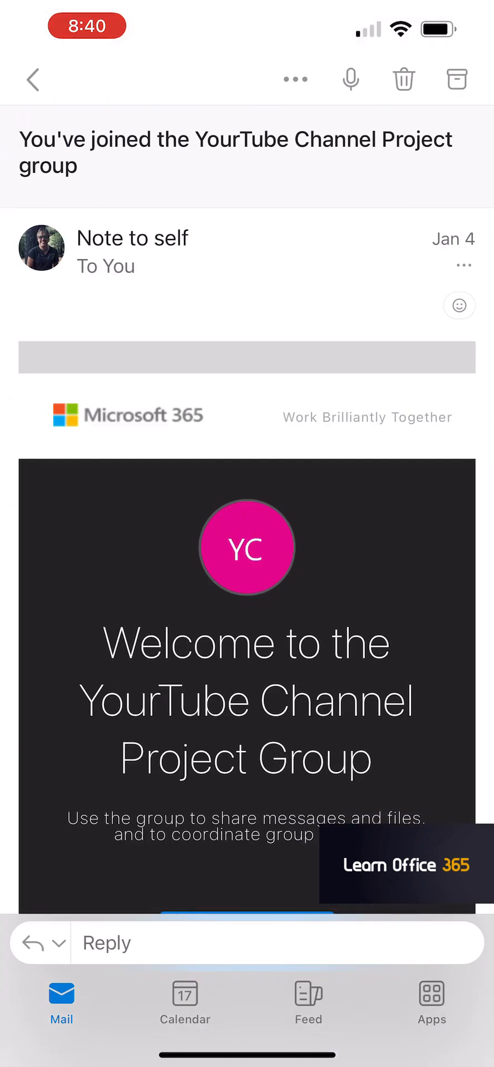
pyautogui.click(294, 78)
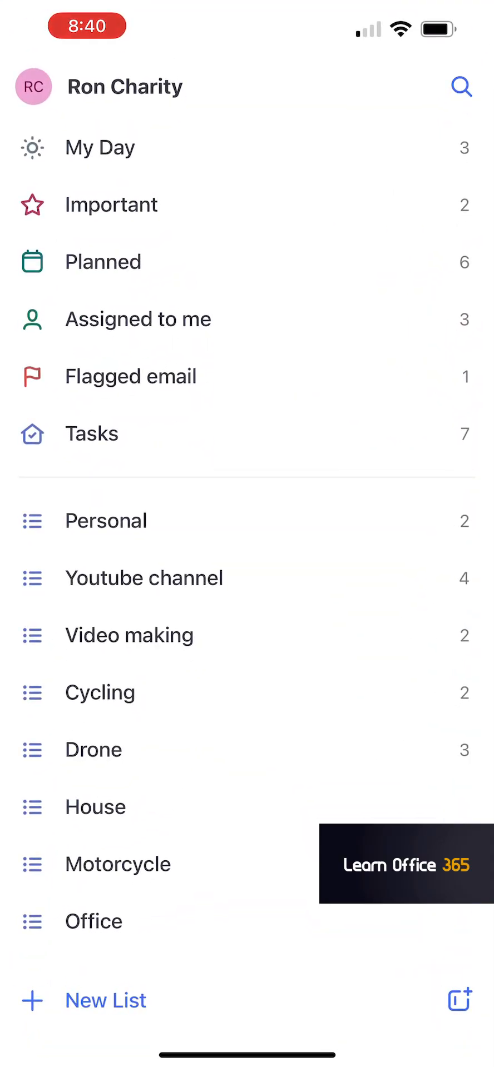
# Add the Research top videos in my area task from Tasks to My Day.
pyautogui.click(130, 375)
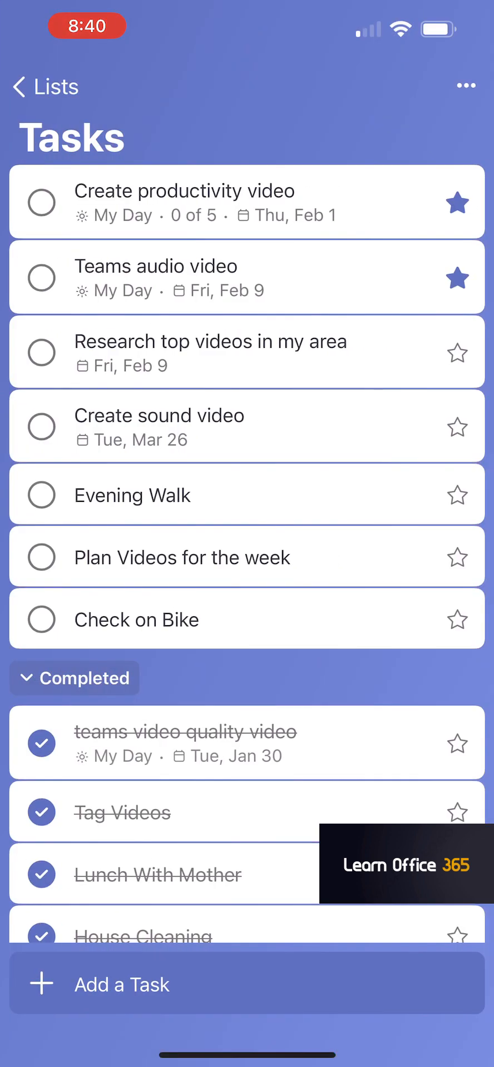
pyautogui.click(210, 342)
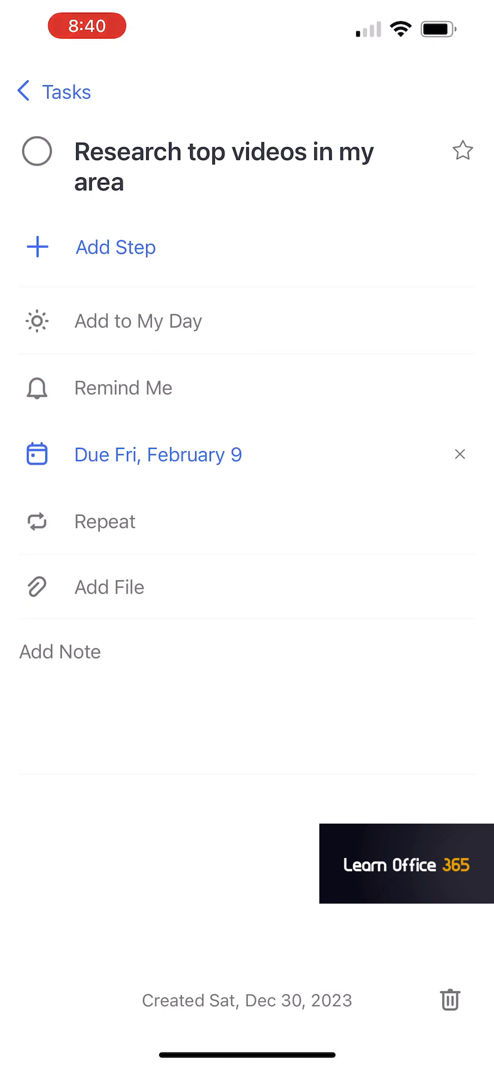
pyautogui.click(139, 320)
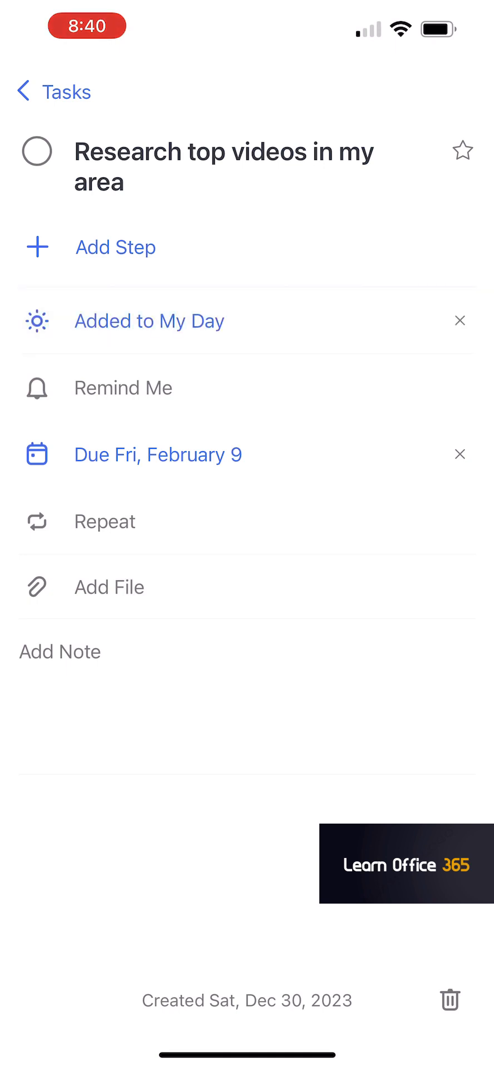
# Return to the lists overview and start a new list.
pyautogui.click(25, 90)
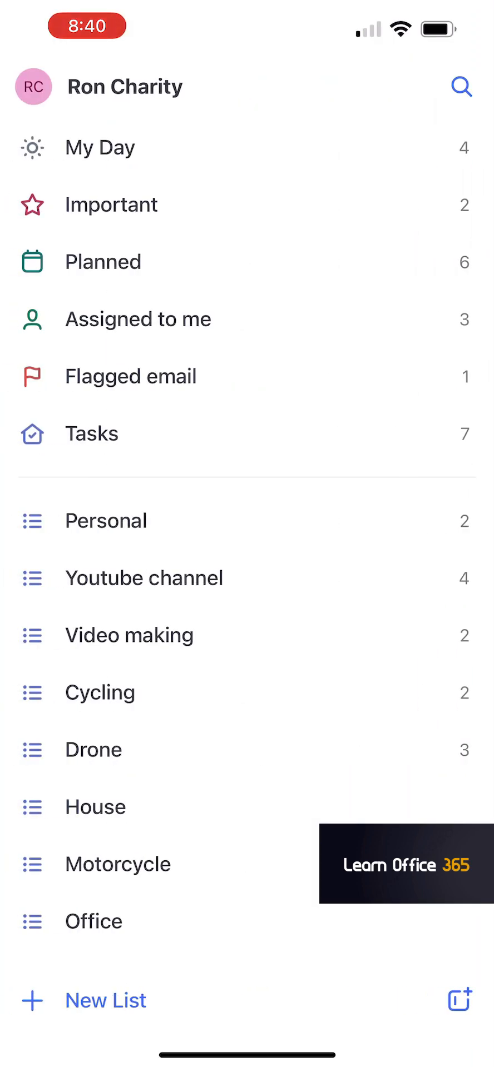
pyautogui.click(143, 577)
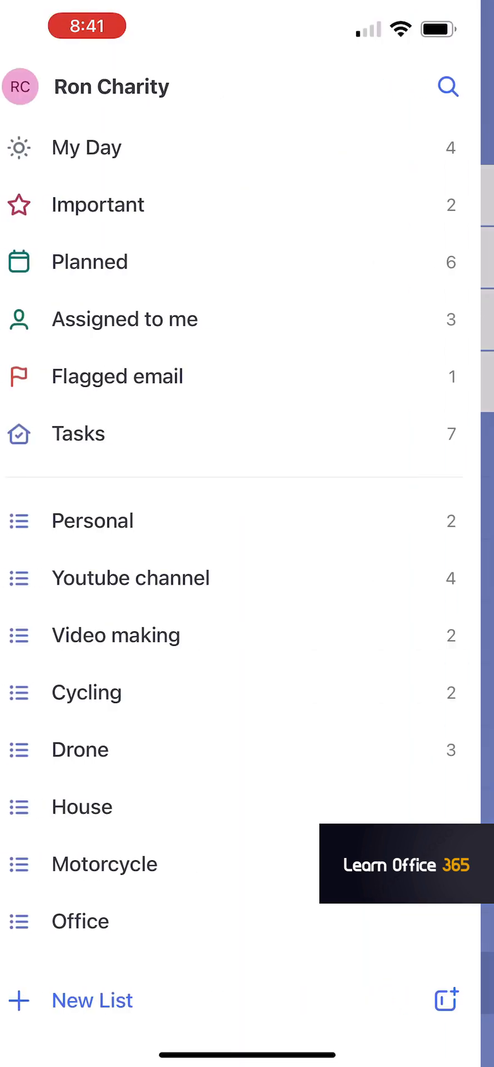
# Name the list 'new list' and finish creating it.
pyautogui.click(91, 1000)
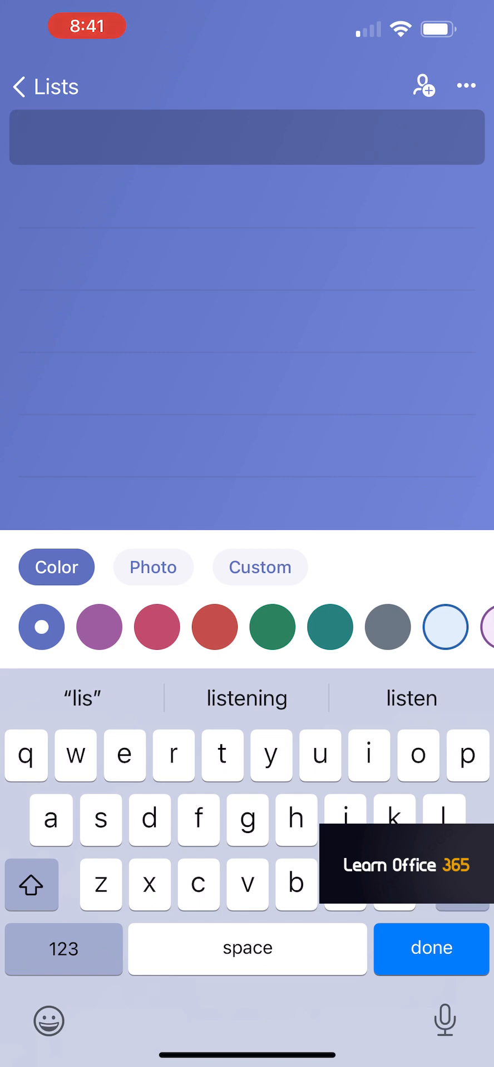
pyautogui.write('new list')
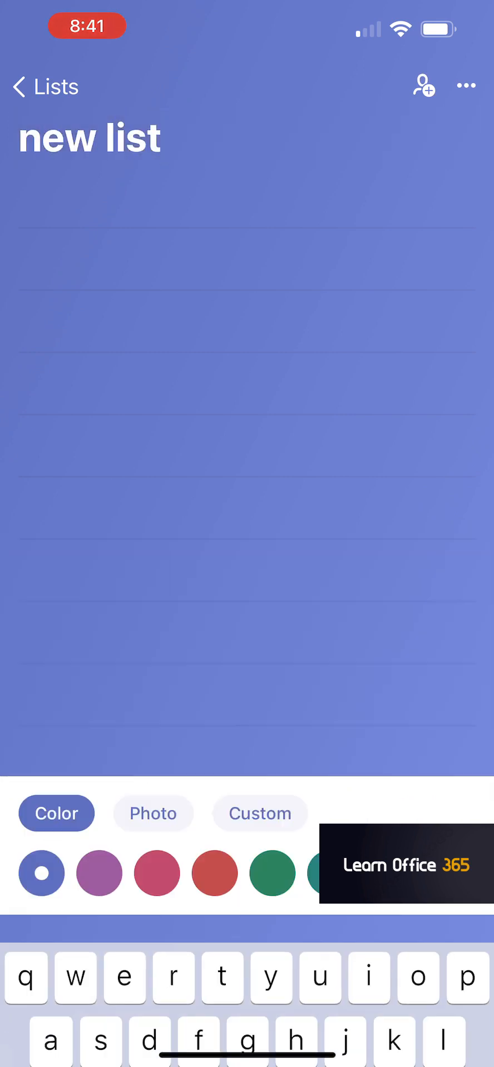
pyautogui.click(26, 86)
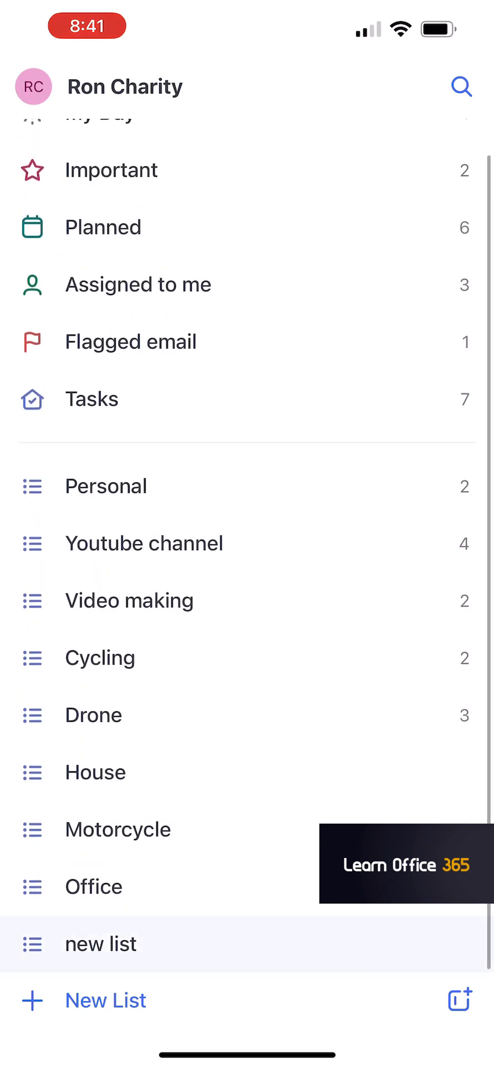
# Add a task 'New video' to new list and show its details.
pyautogui.click(100, 945)
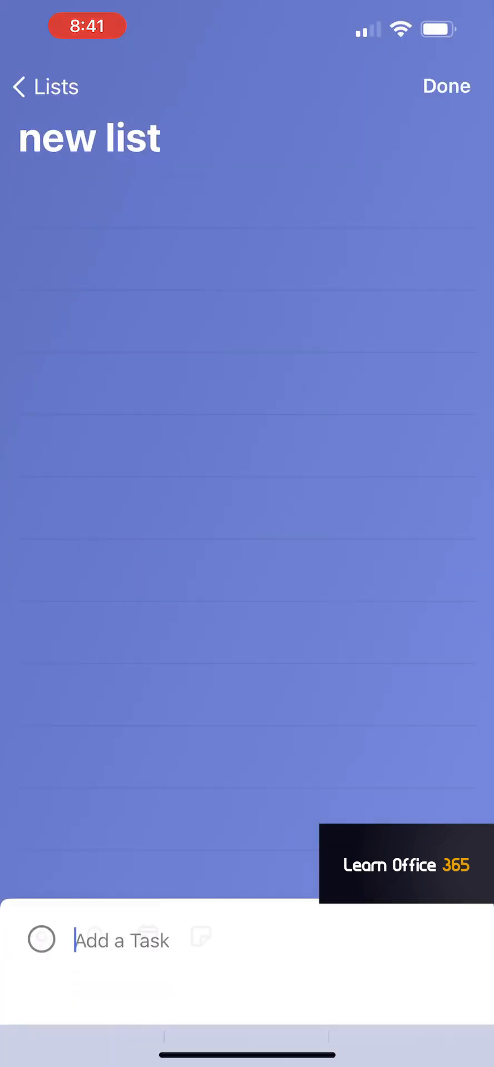
pyautogui.click(122, 941)
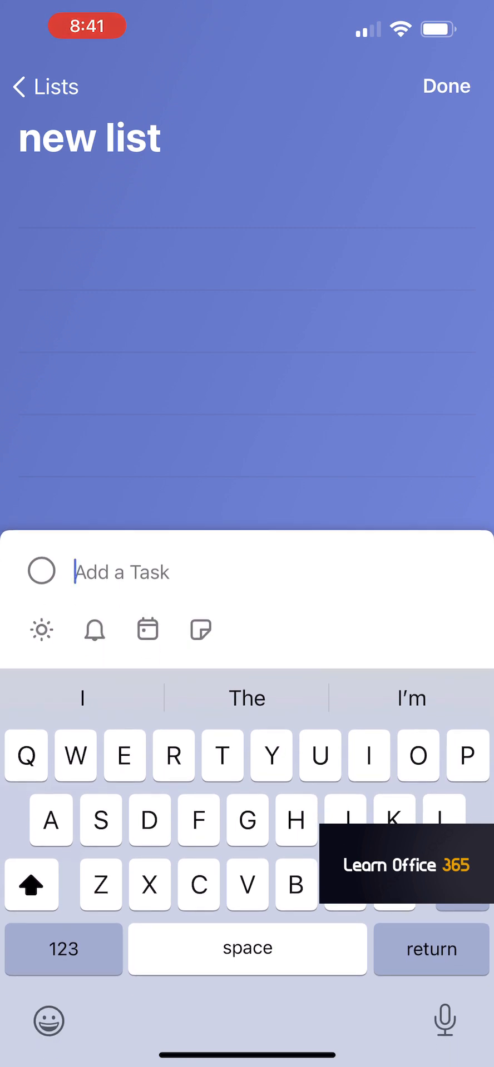
pyautogui.write('New')
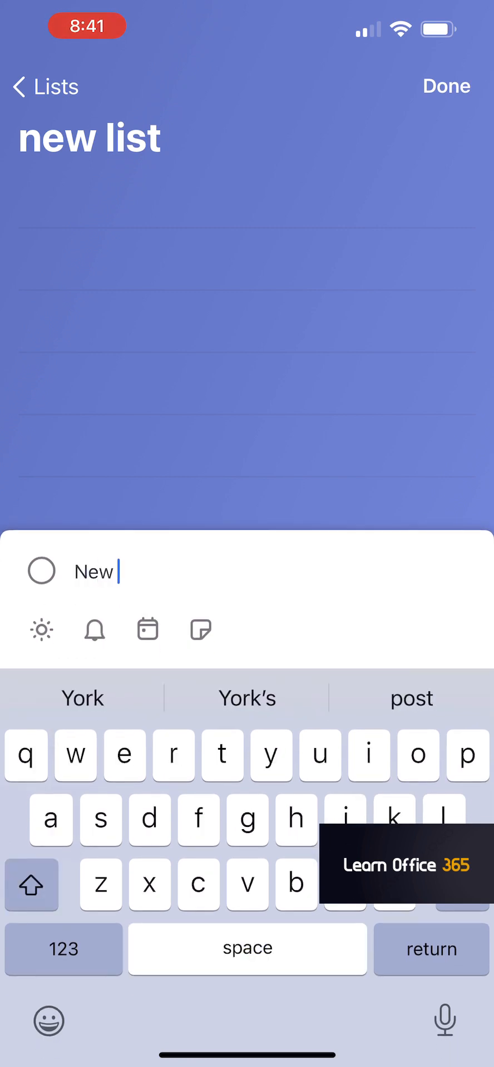
pyautogui.write('video')
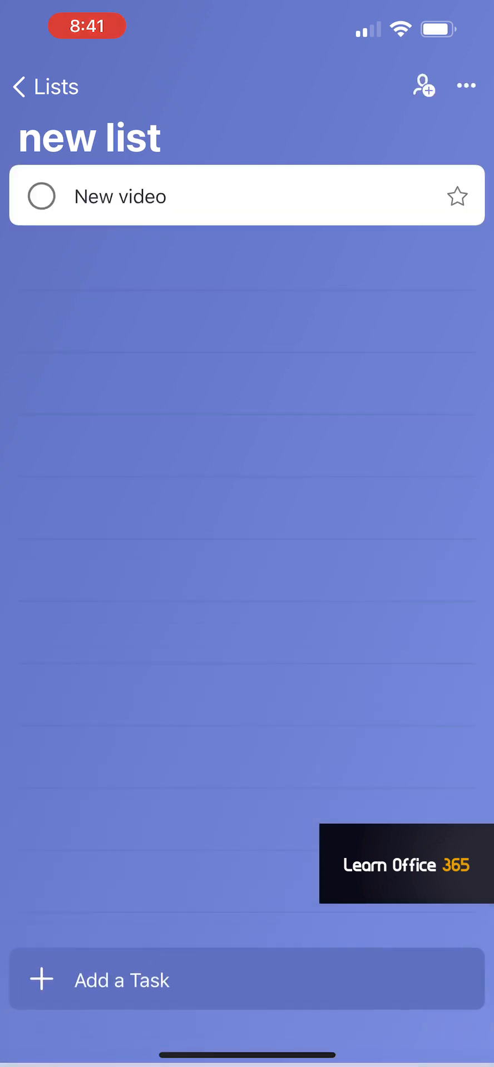
pyautogui.click(120, 197)
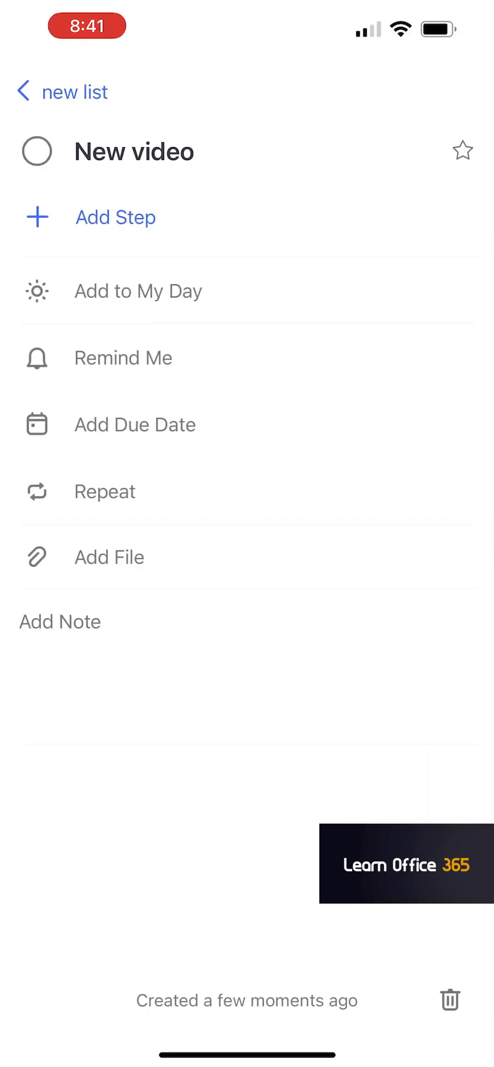
# Add New video to My Day, leaving the reminder unset.
pyautogui.click(138, 291)
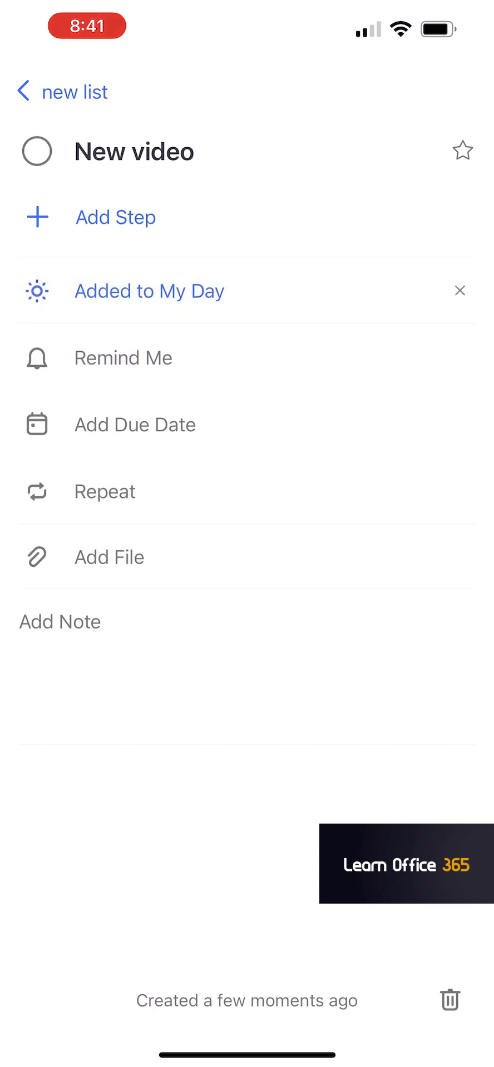
pyautogui.click(122, 358)
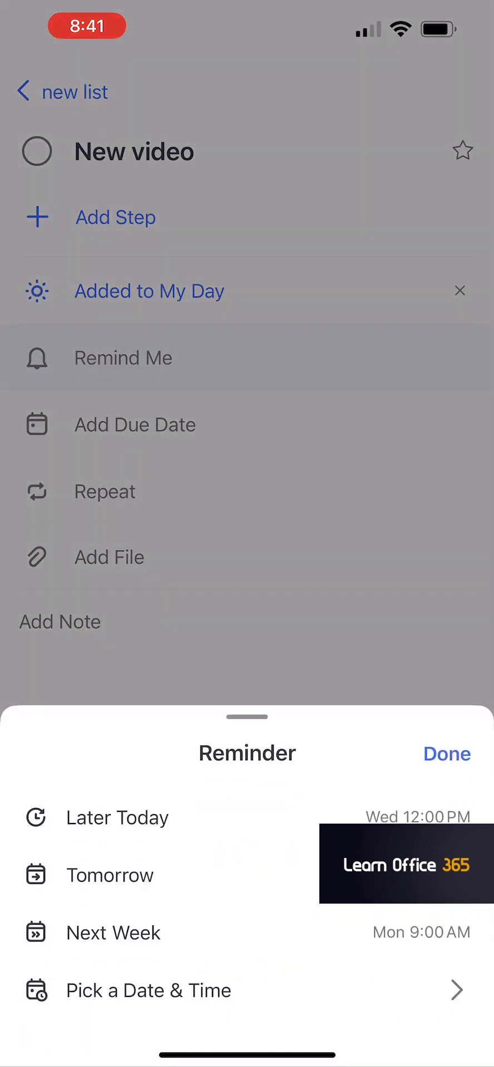
pyautogui.click(447, 754)
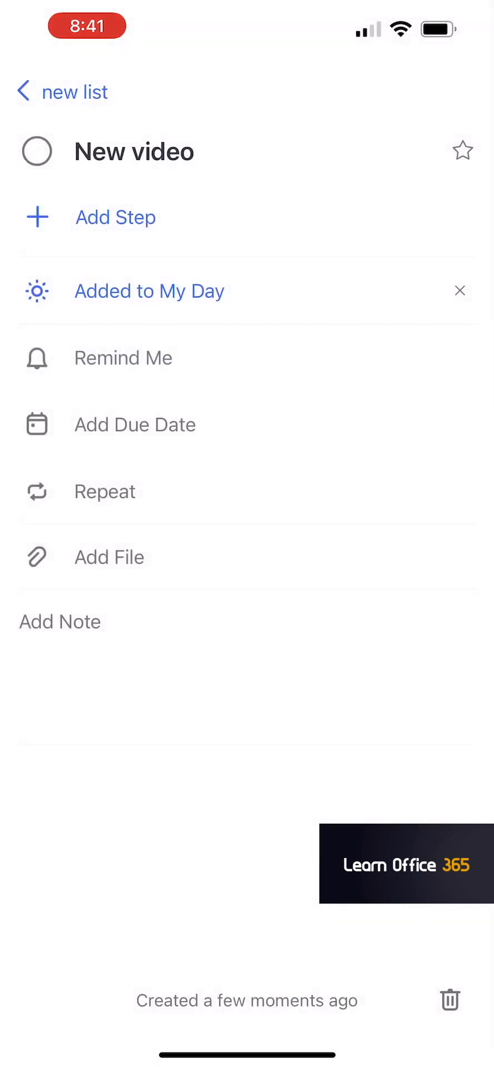
# Make New video due today and return to the lists overview.
pyautogui.click(134, 425)
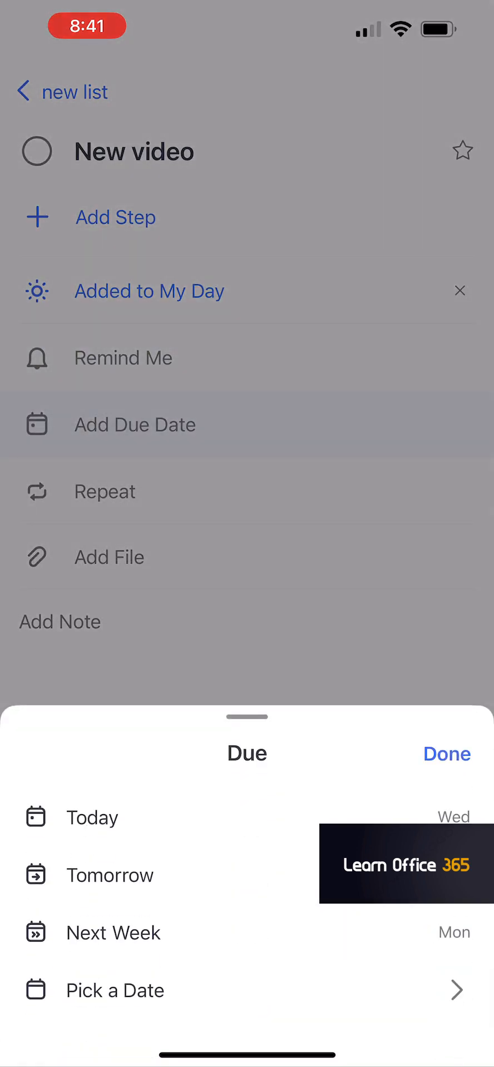
pyautogui.click(92, 818)
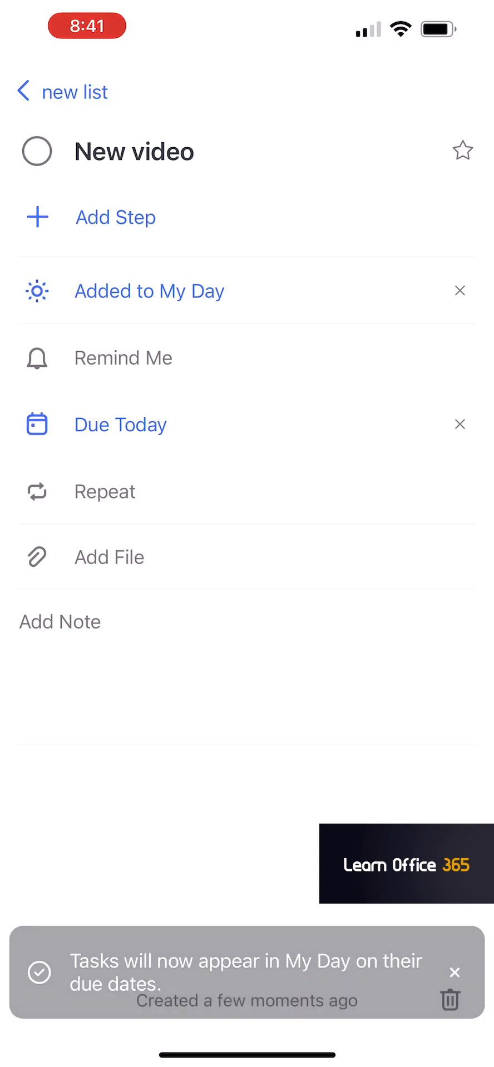
pyautogui.click(453, 972)
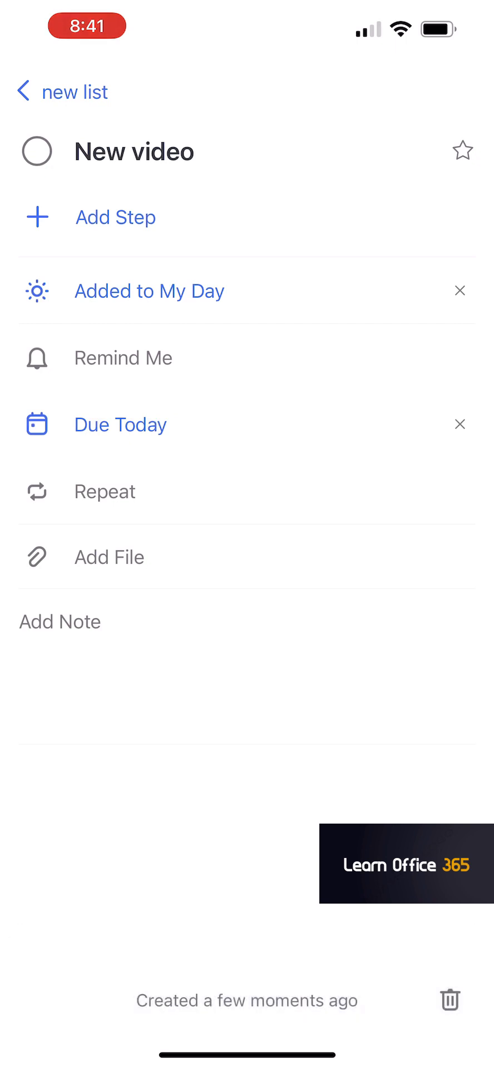
pyautogui.click(25, 91)
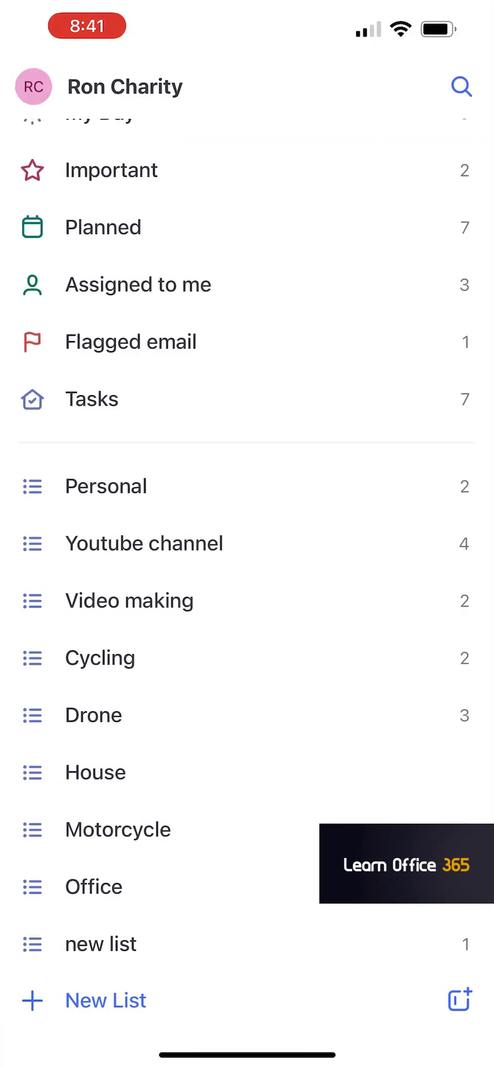